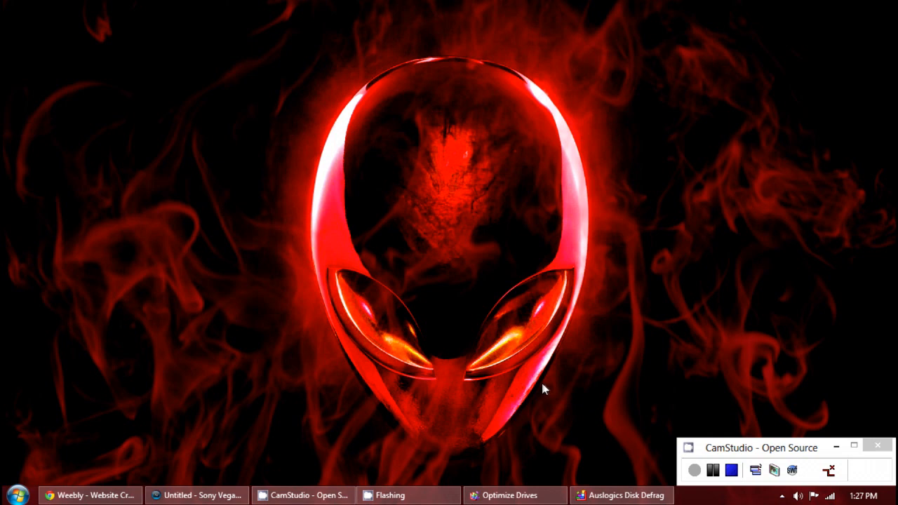
# - Bring the Auslogics Disk Defrag window up from the taskbar
pyautogui.click(622, 496)
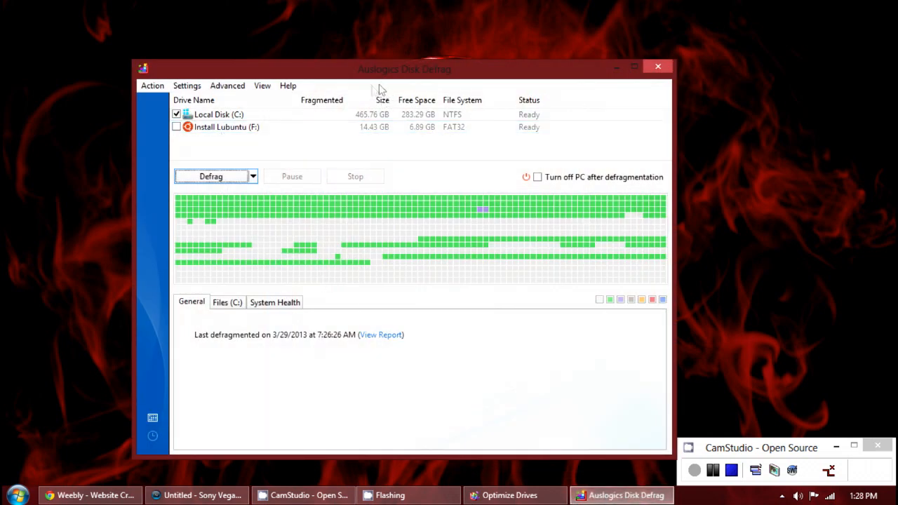
pyautogui.click(252, 176)
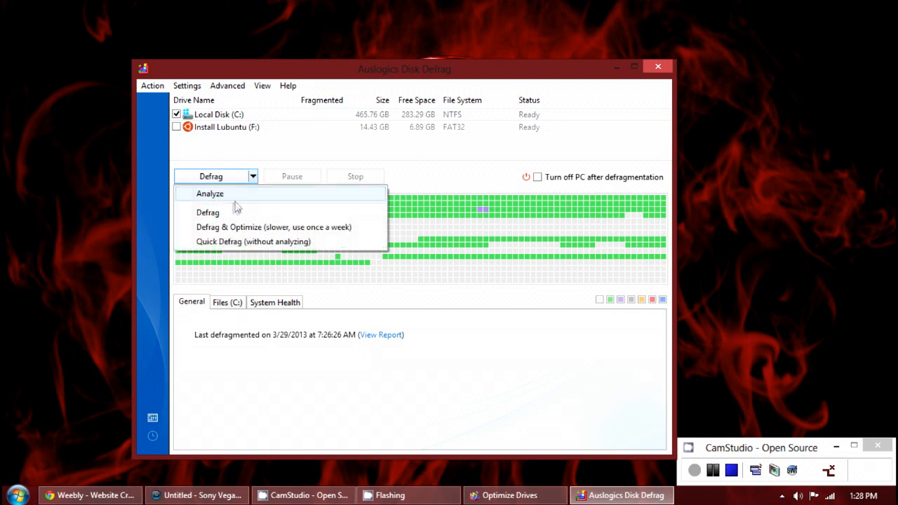
pyautogui.moveTo(246, 227)
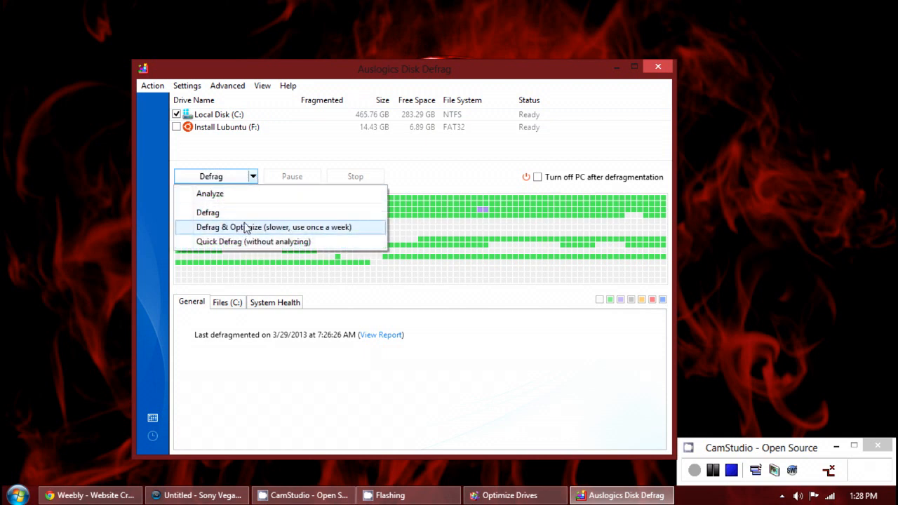
pyautogui.moveTo(251, 232)
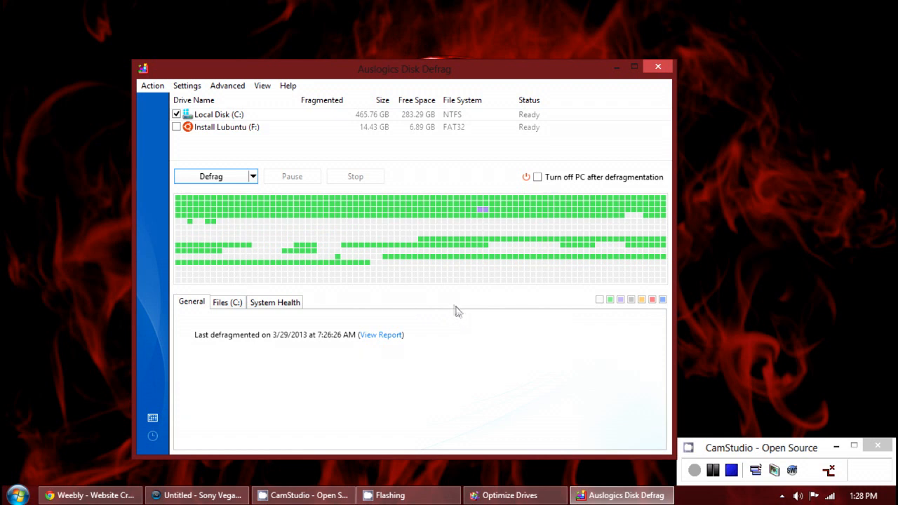
pyautogui.moveTo(442, 304)
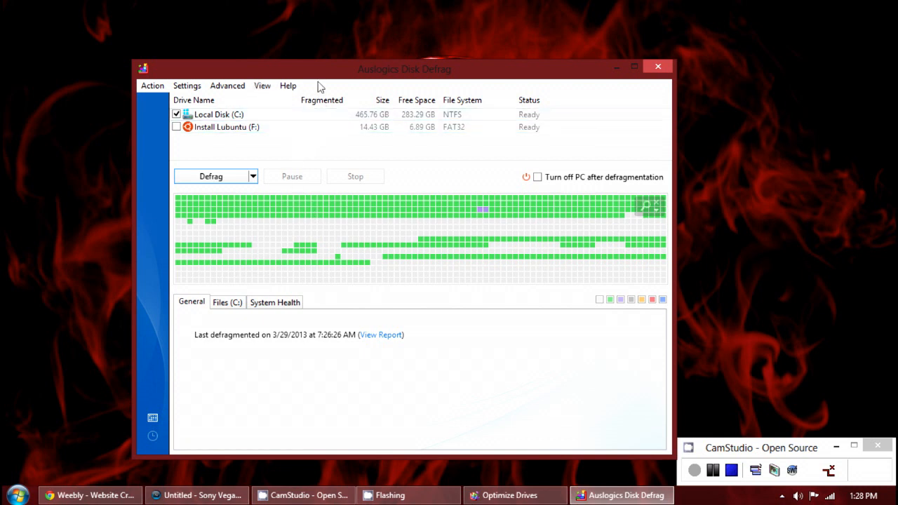
pyautogui.moveTo(341, 127)
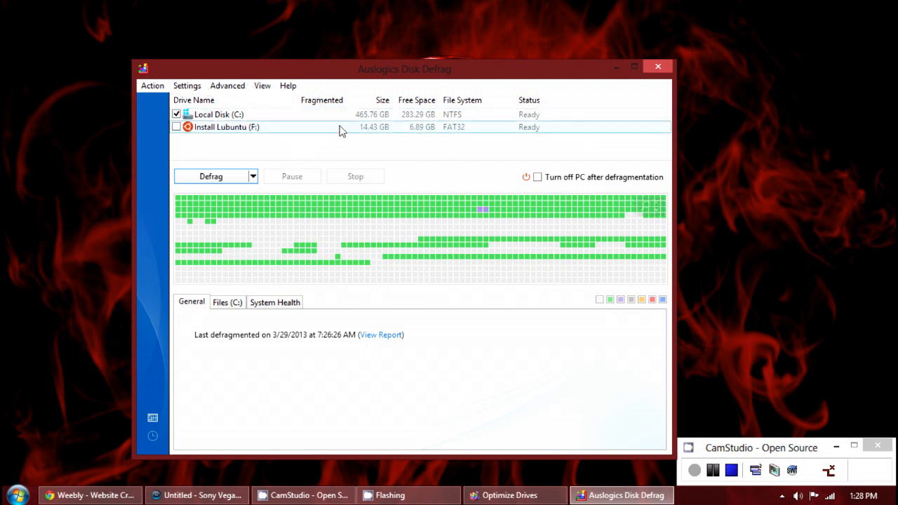
pyautogui.click(252, 177)
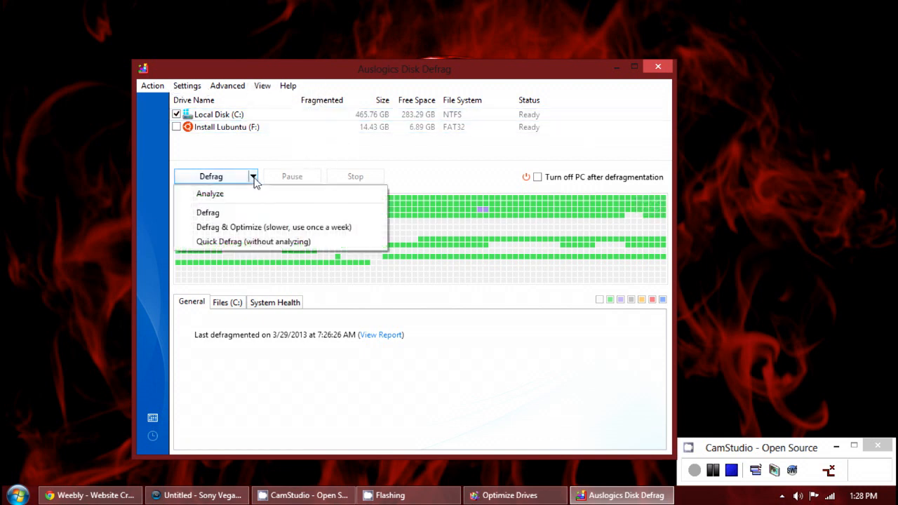
pyautogui.moveTo(256, 209)
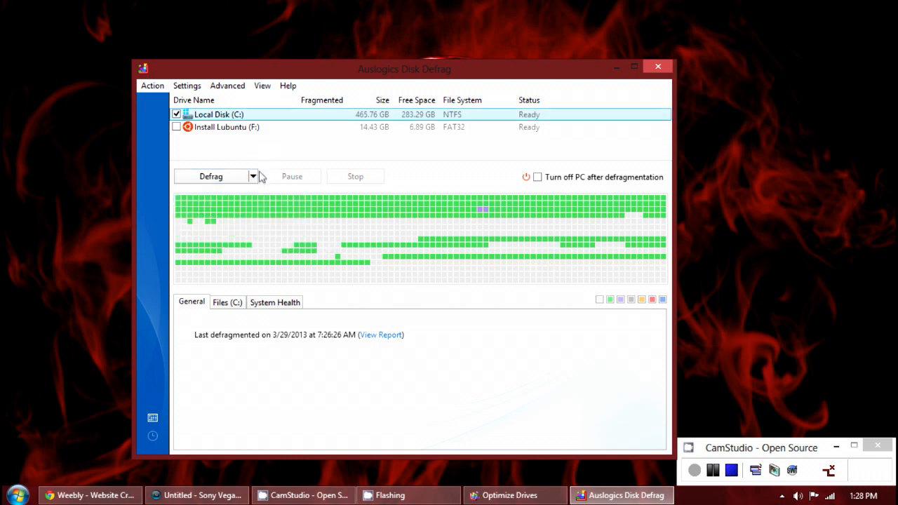
# - Start analyzing Local Disk (C:) in Auslogics Disk Defrag
pyautogui.click(211, 176)
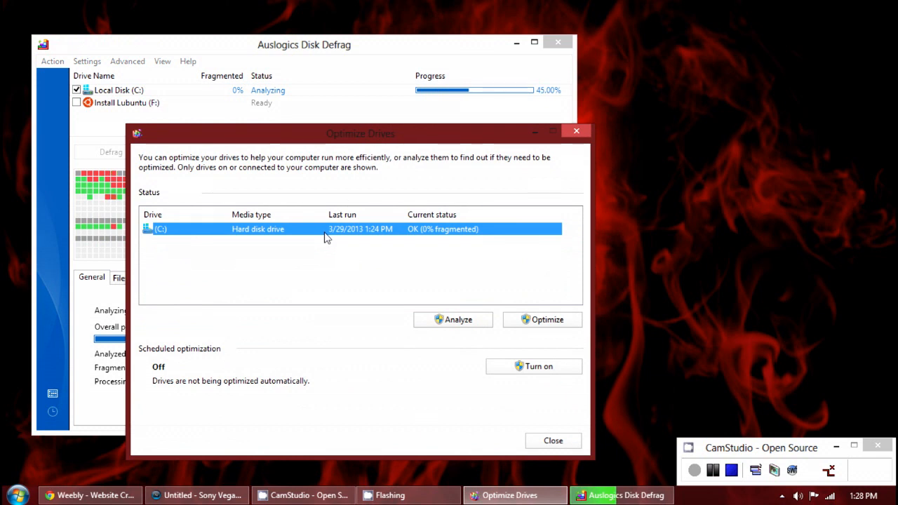
pyautogui.moveTo(317, 235)
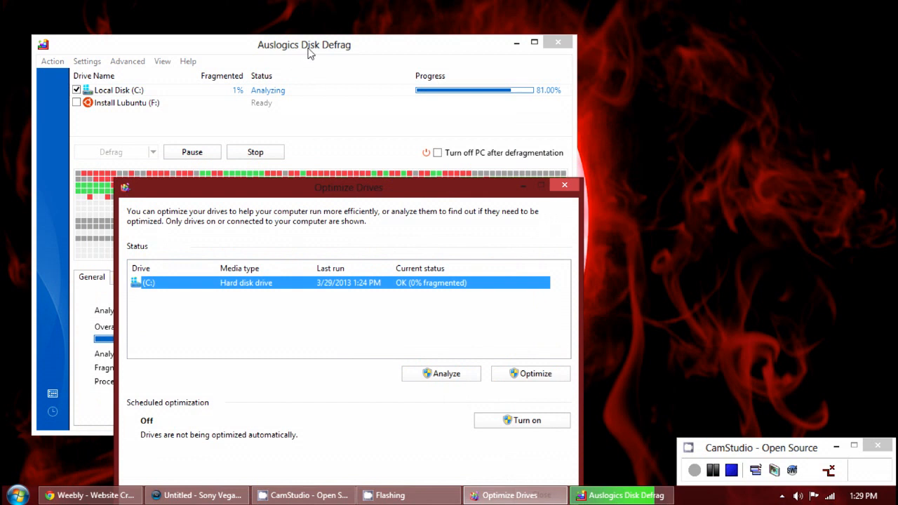
pyautogui.moveTo(396, 136)
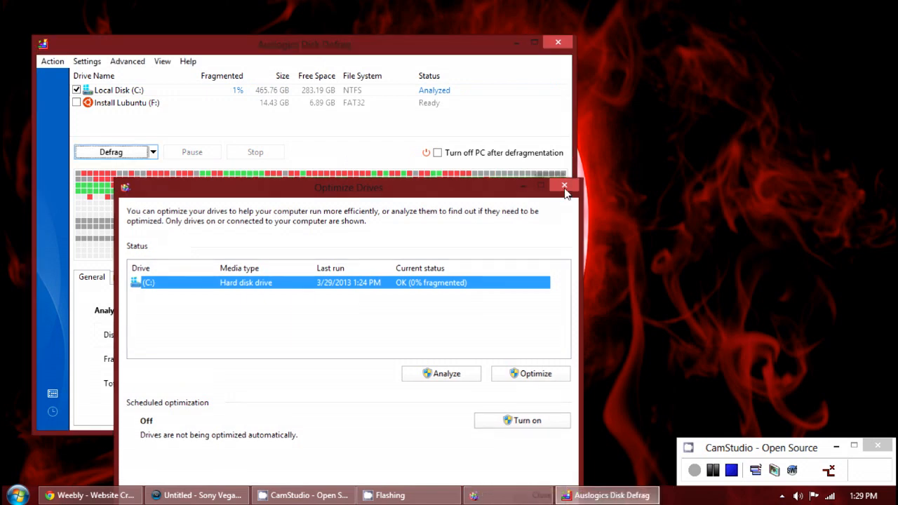
# - Close Optimize Drives and move the Auslogics window to view C:'s analysis results
pyautogui.click(564, 185)
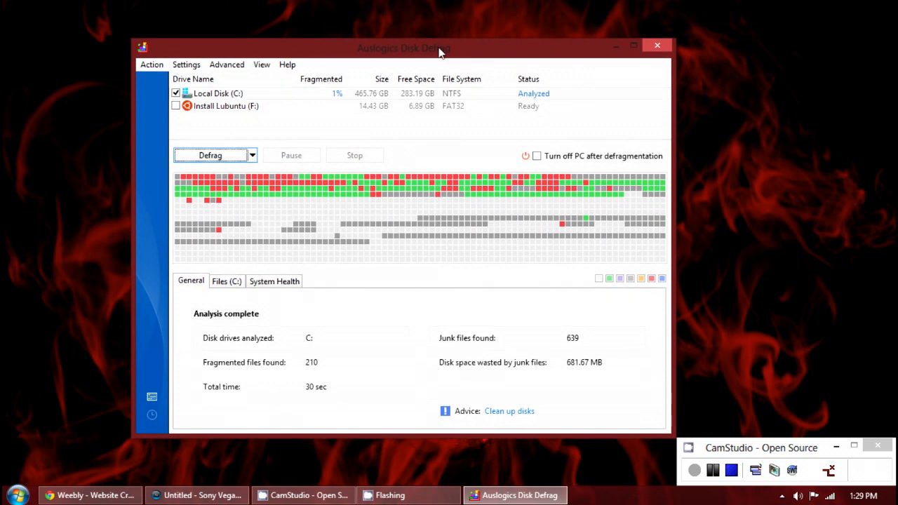
pyautogui.moveTo(486, 138)
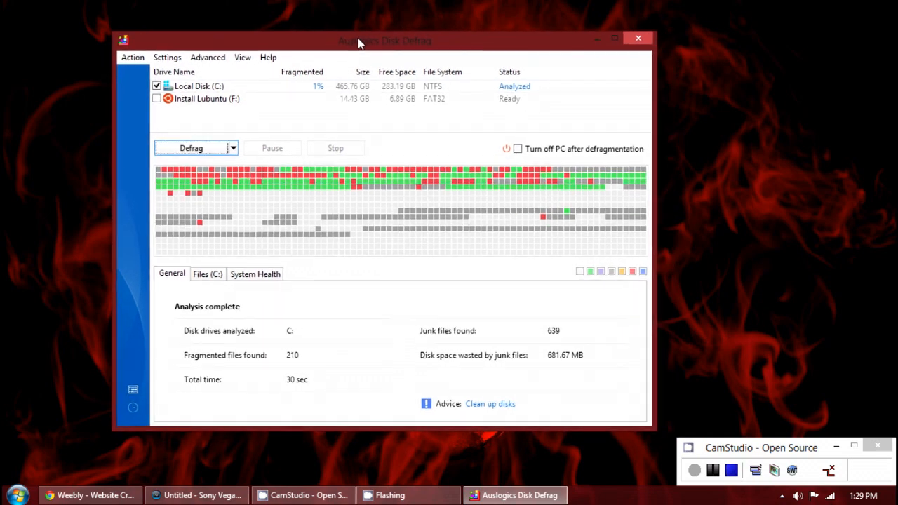
pyautogui.moveTo(360, 40); pyautogui.dragTo(341, 39)
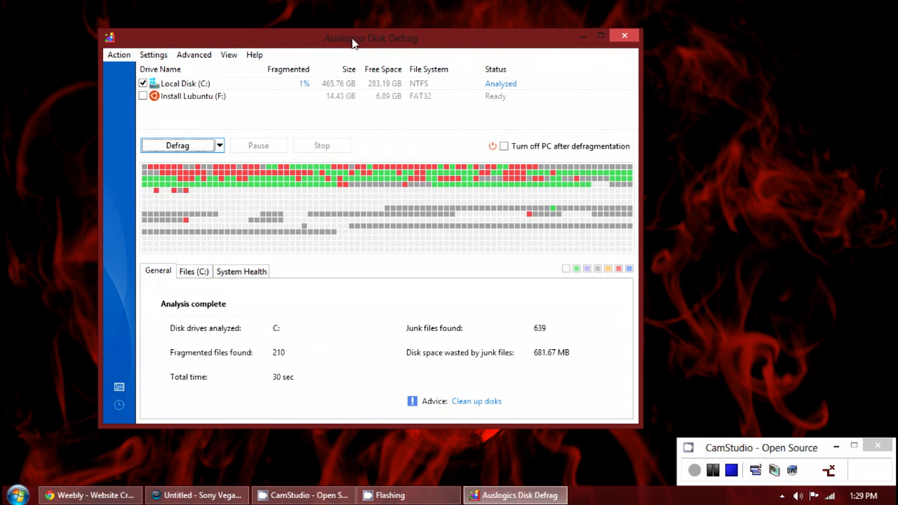
# - Show the automatic defragmentation scheduler from Settings, then reposition the window
pyautogui.click(153, 55)
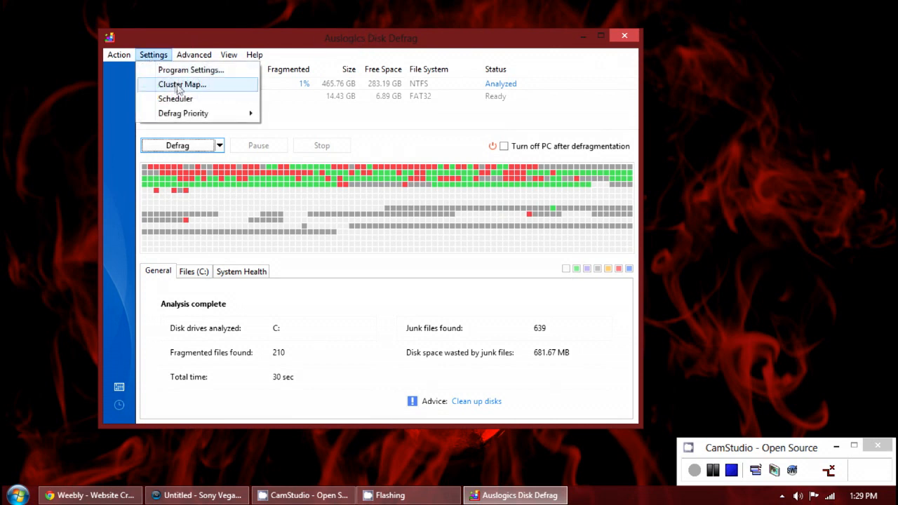
pyautogui.click(176, 98)
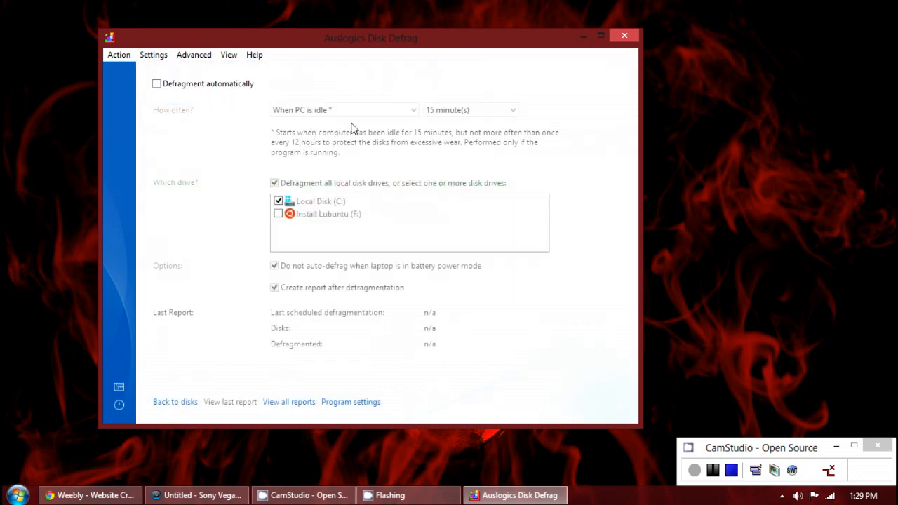
pyautogui.click(156, 83)
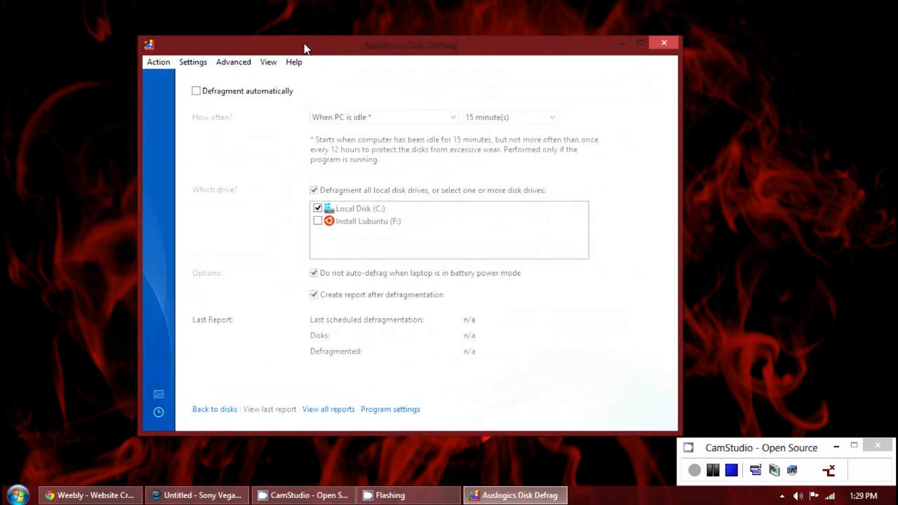
pyautogui.moveTo(305, 48); pyautogui.dragTo(294, 53)
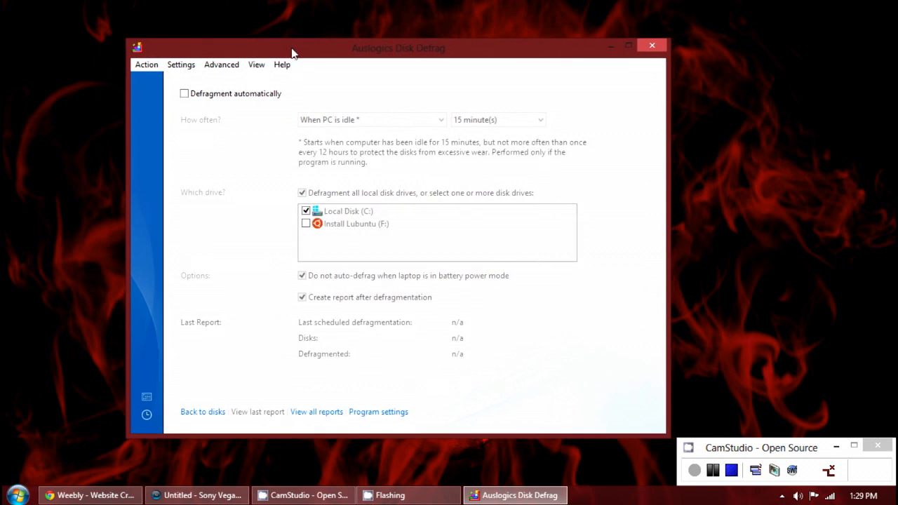
pyautogui.moveTo(411, 56)
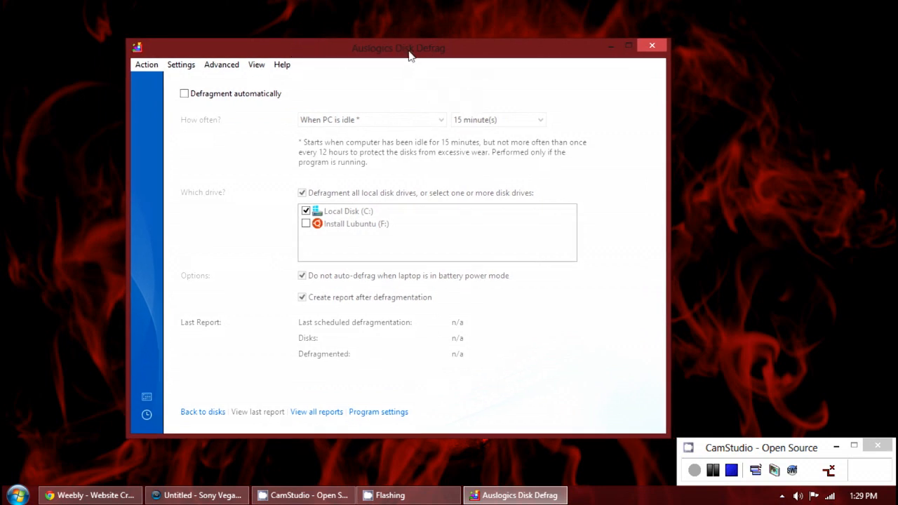
pyautogui.moveTo(629, 45)
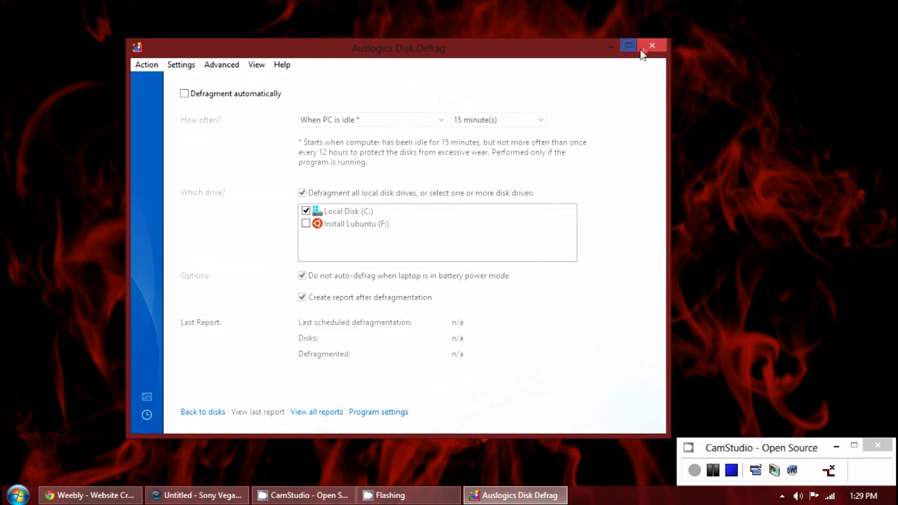
# - Close the Auslogics Disk Defrag window
pyautogui.click(652, 46)
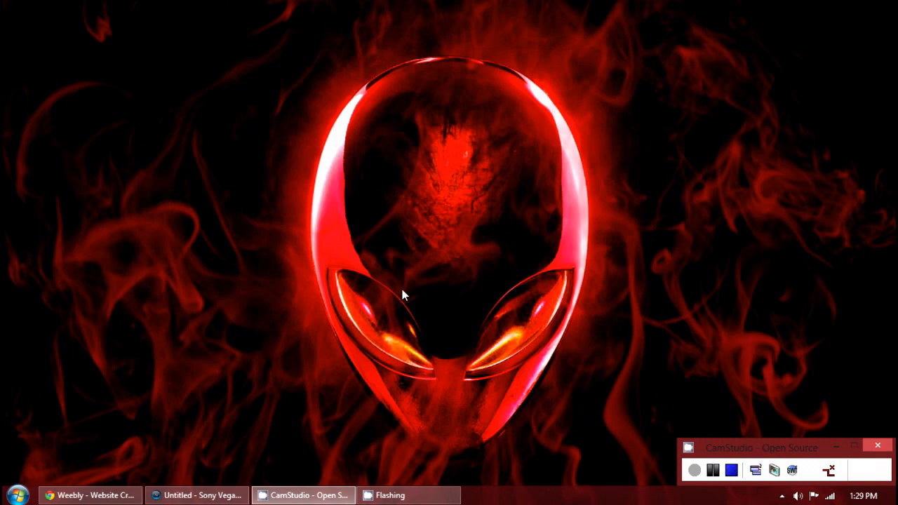
pyautogui.moveTo(411, 288)
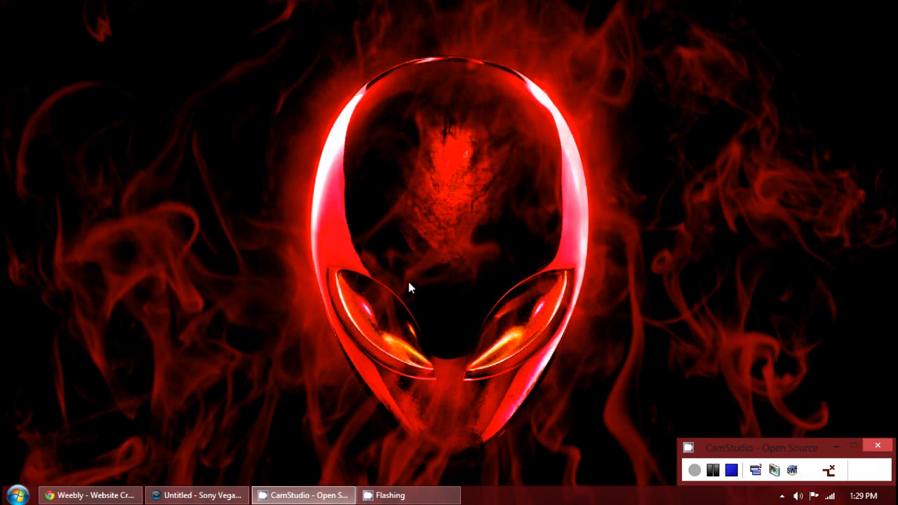
pyautogui.moveTo(586, 361)
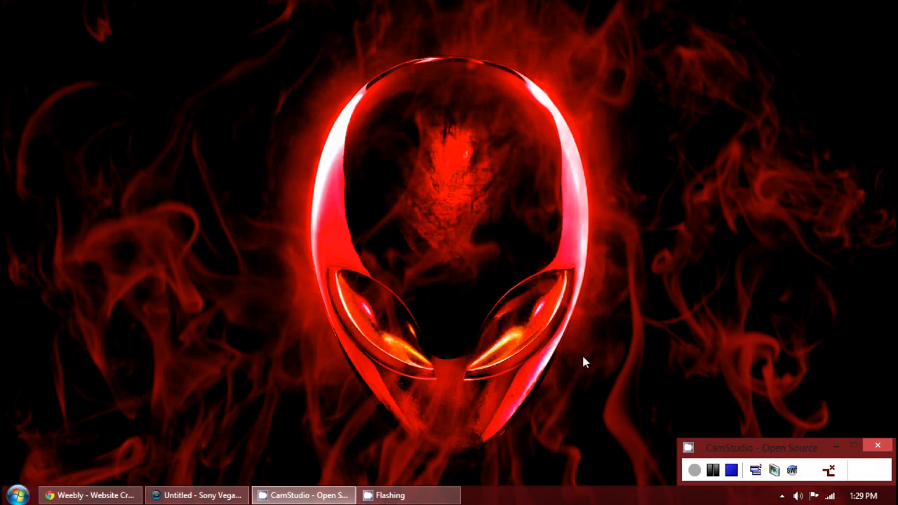